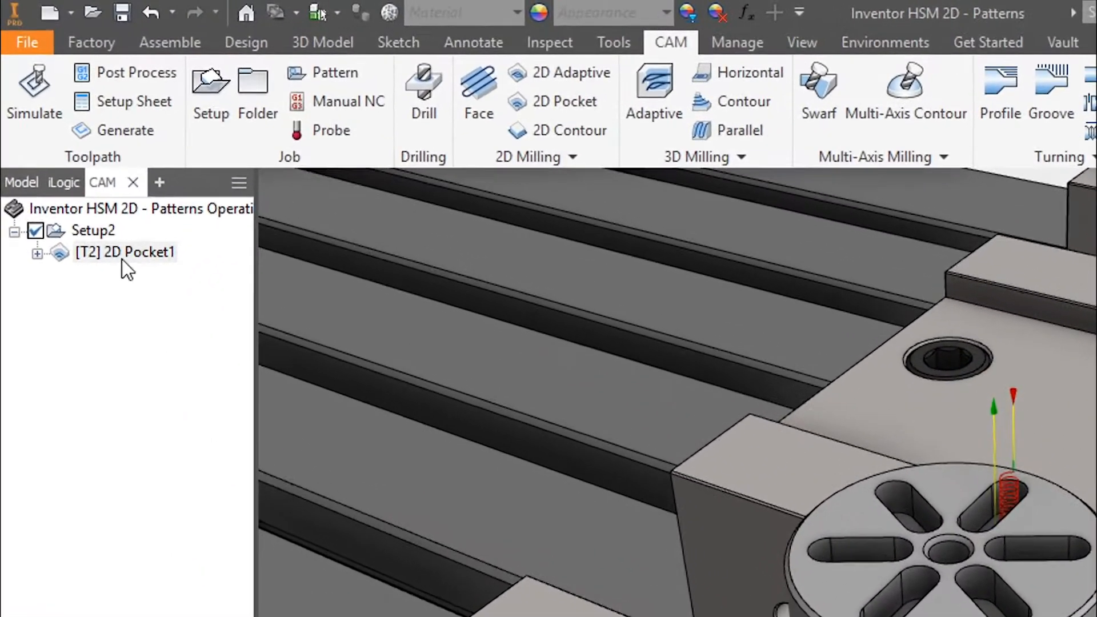
Create a circular pattern of 2D Pocket1 with the part's centre hole as rotation axis
{"action": "right_click", "coordinate": [124, 252]}
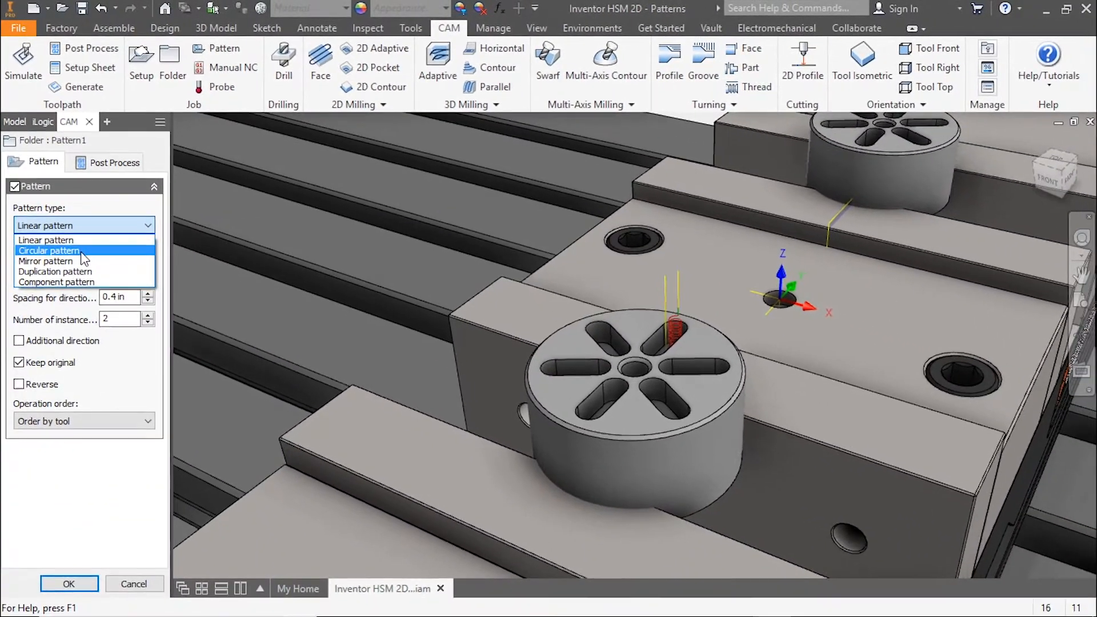
{"action": "left_click", "coordinate": [49, 250]}
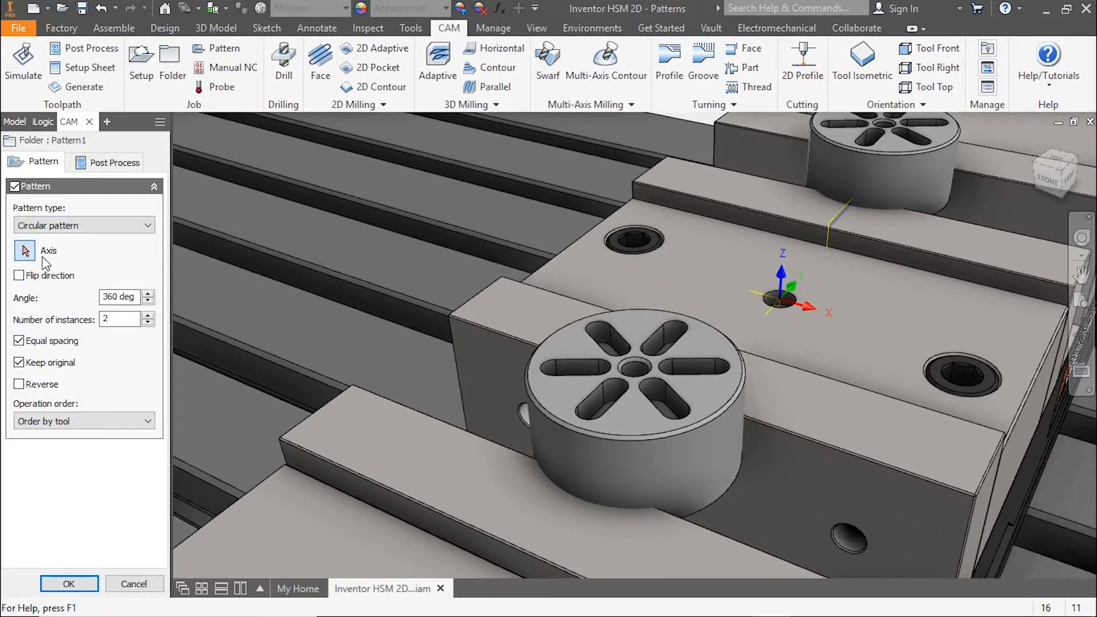
{"action": "left_click", "coordinate": [633, 375]}
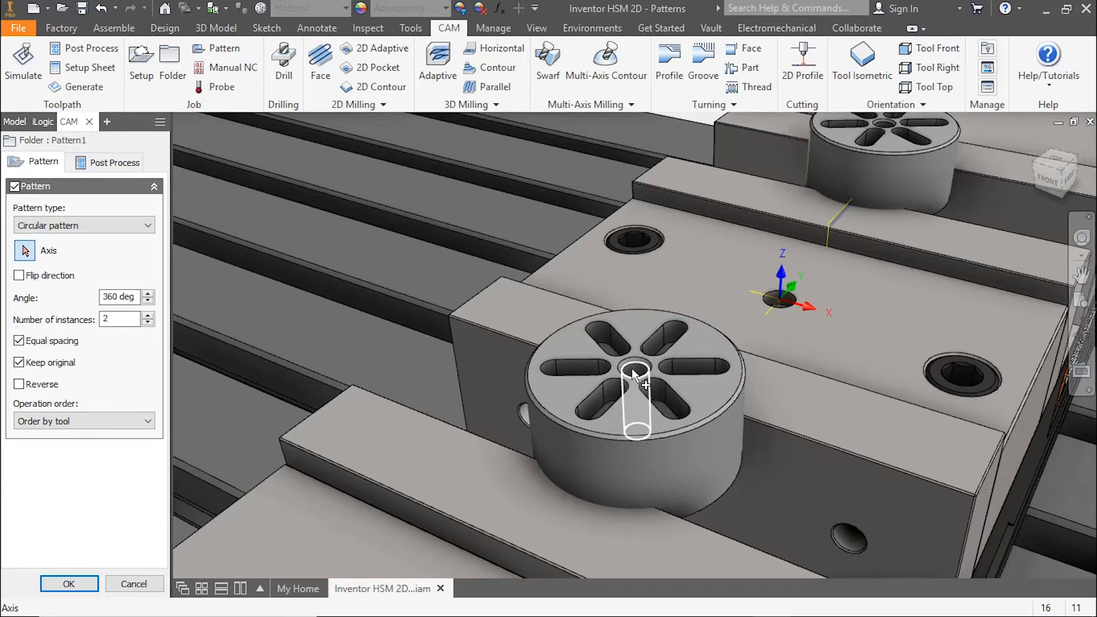
{"action": "left_click", "coordinate": [637, 385]}
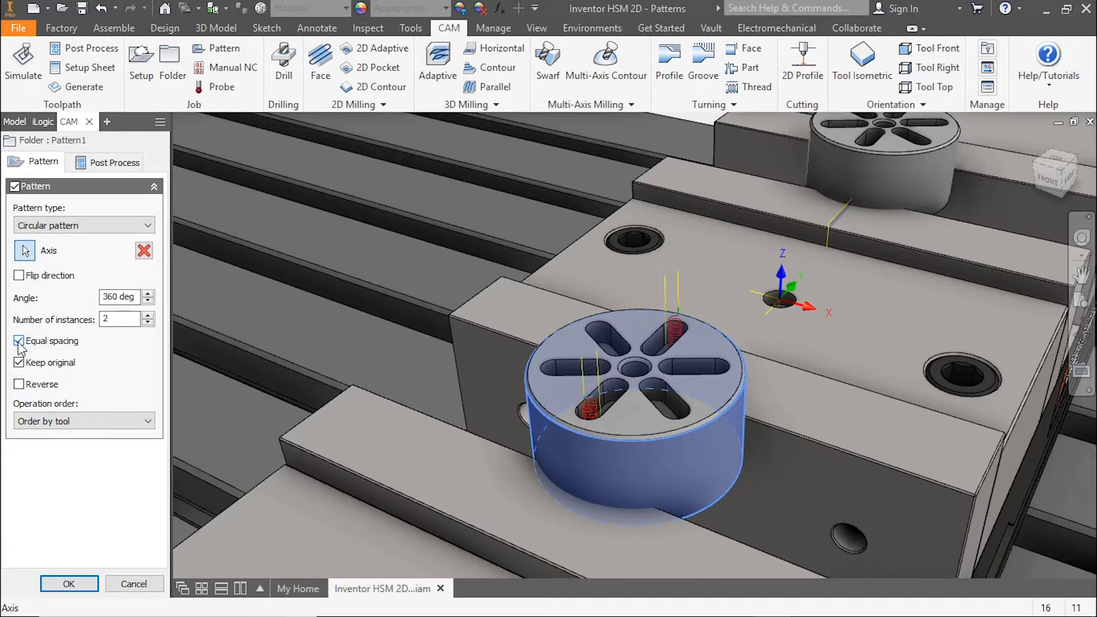
Set 6 instances with equal spacing over 360 degrees, keeping the original pocket
{"action": "left_click", "coordinate": [19, 341]}
{"action": "type", "text": "60"}
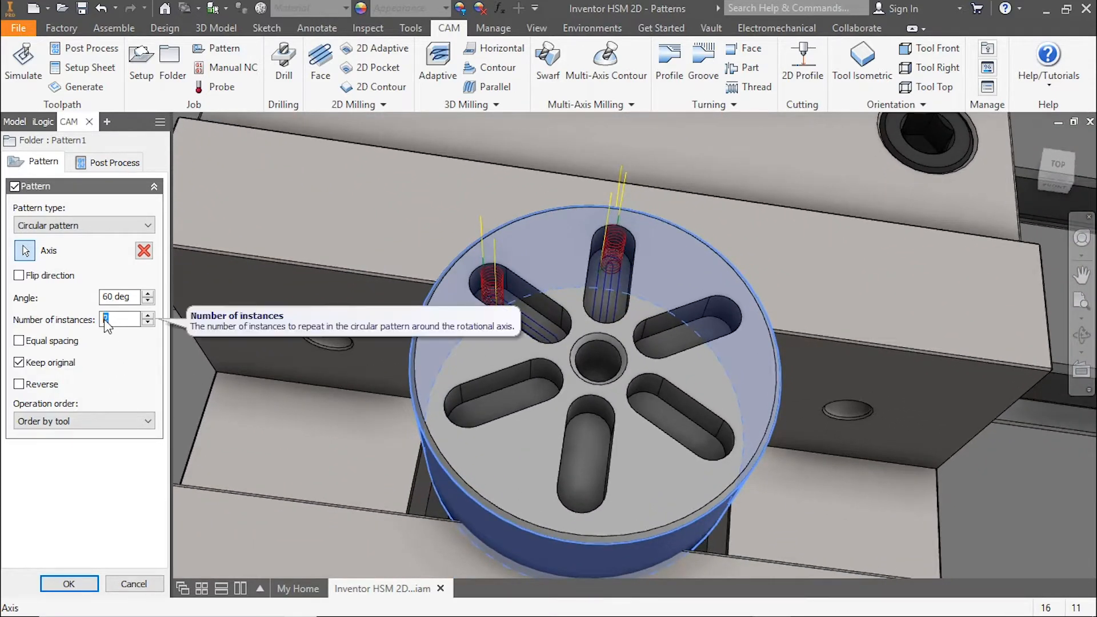
{"action": "left_click", "coordinate": [147, 315]}
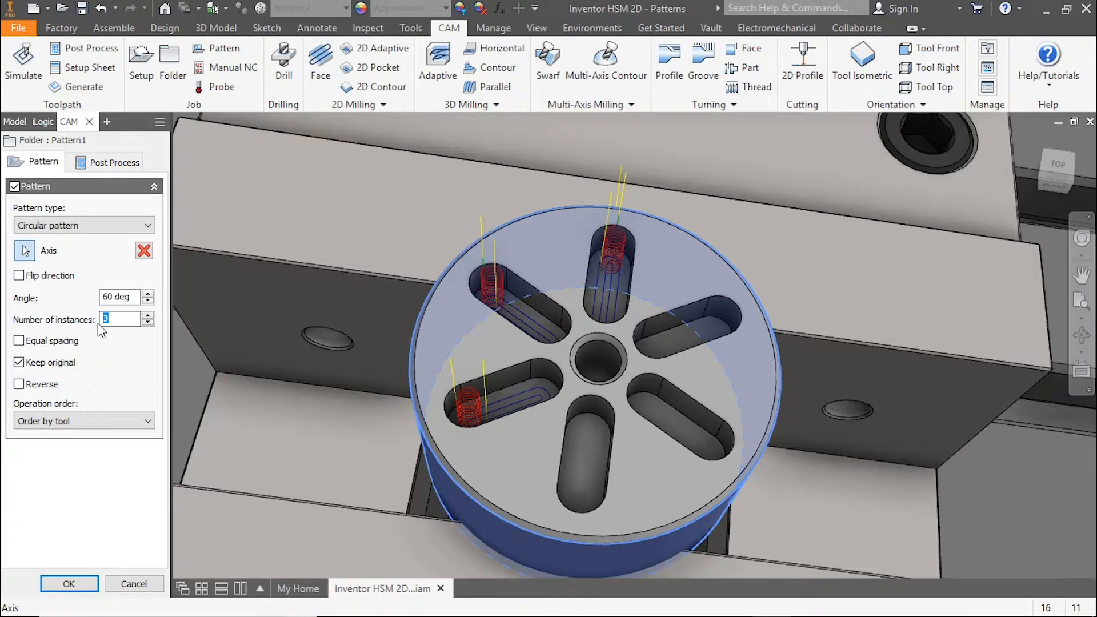
{"action": "type", "text": "6"}
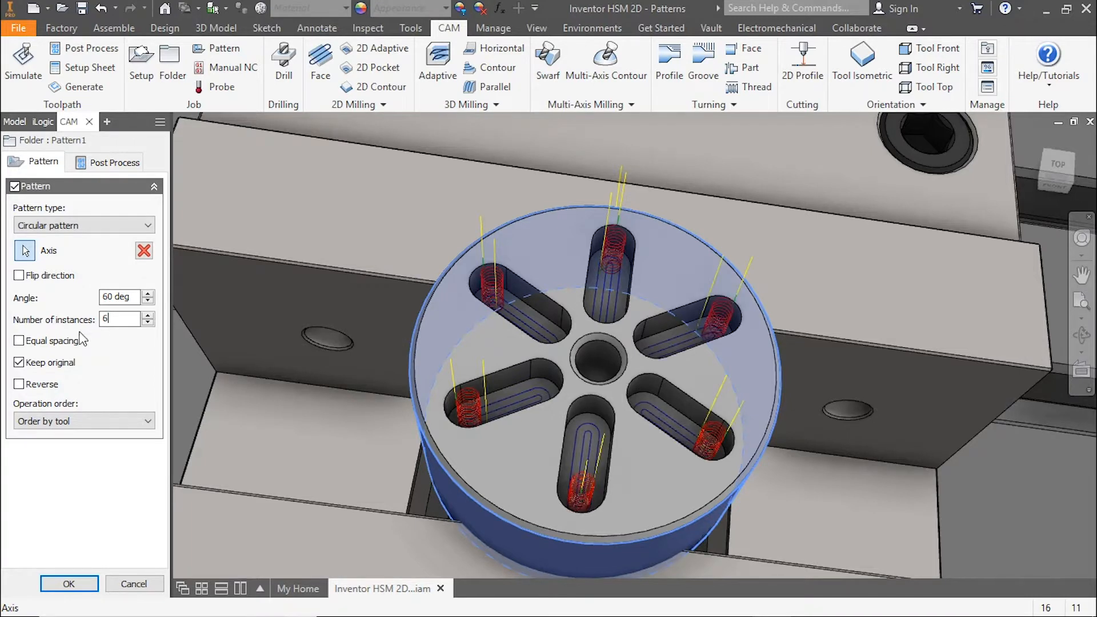
{"action": "left_click", "coordinate": [19, 341]}
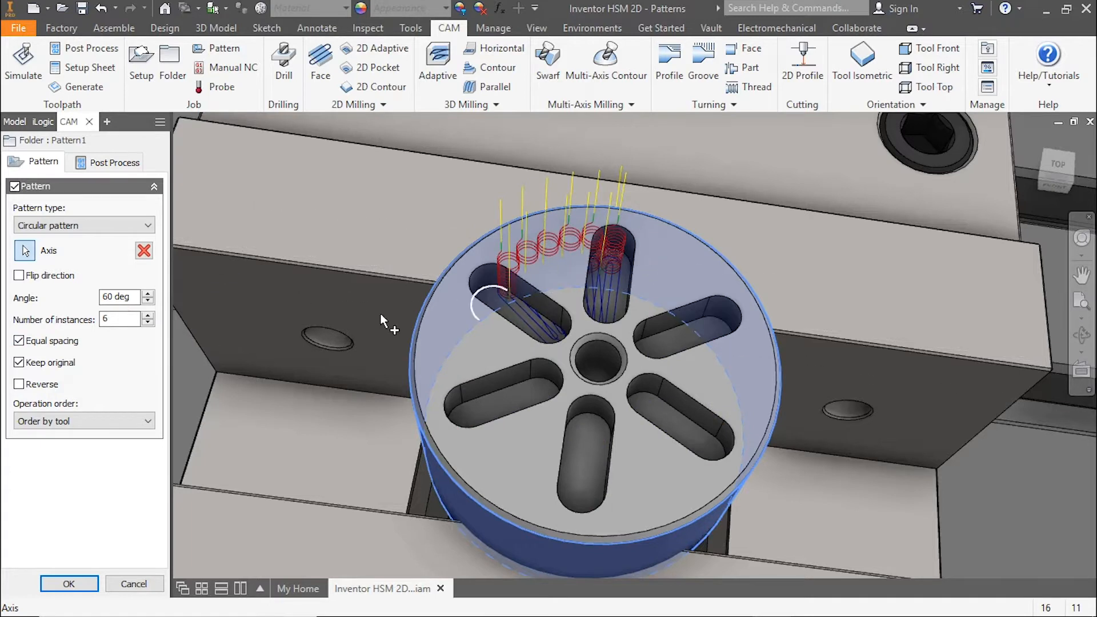
{"action": "mouse_move", "coordinate": [119, 297]}
{"action": "type", "text": "360"}
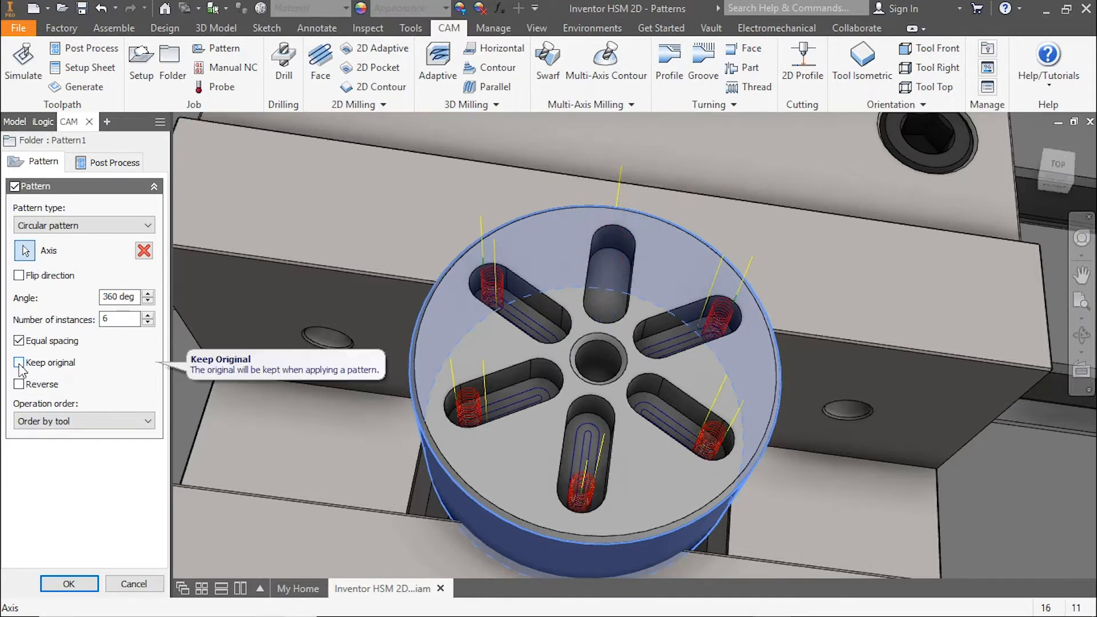
{"action": "left_click", "coordinate": [20, 363]}
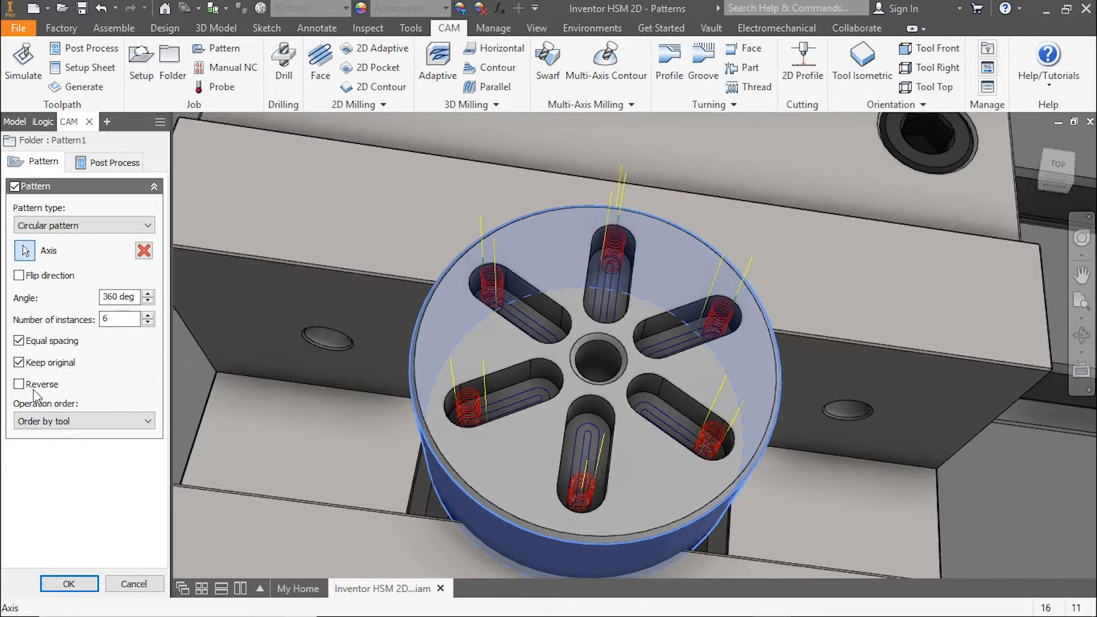
{"action": "mouse_move", "coordinate": [20, 384]}
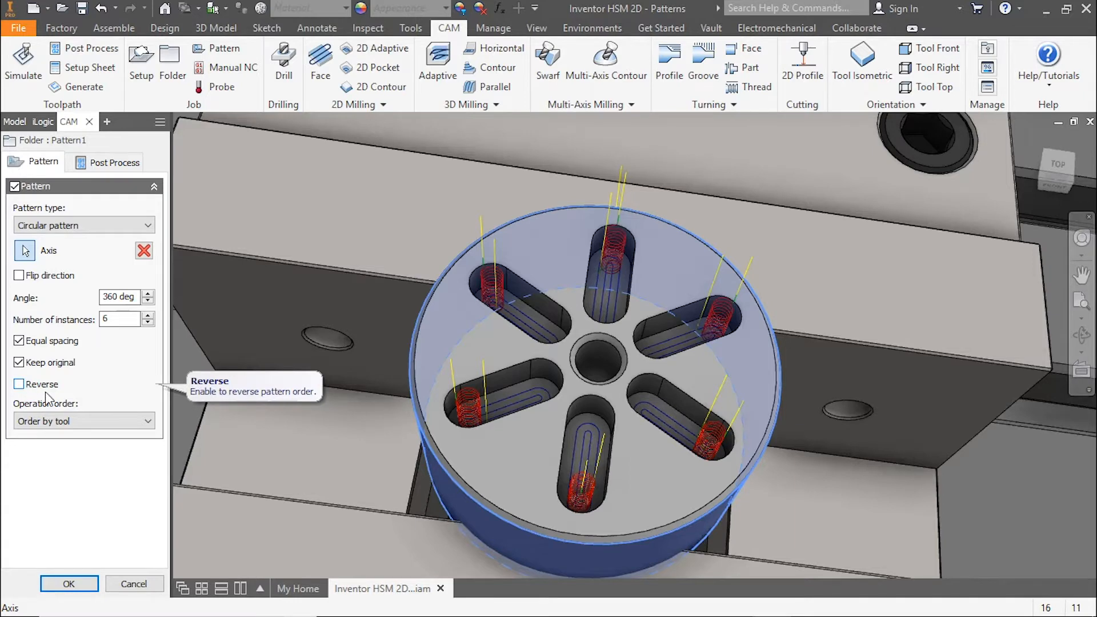
{"action": "left_click", "coordinate": [70, 584]}
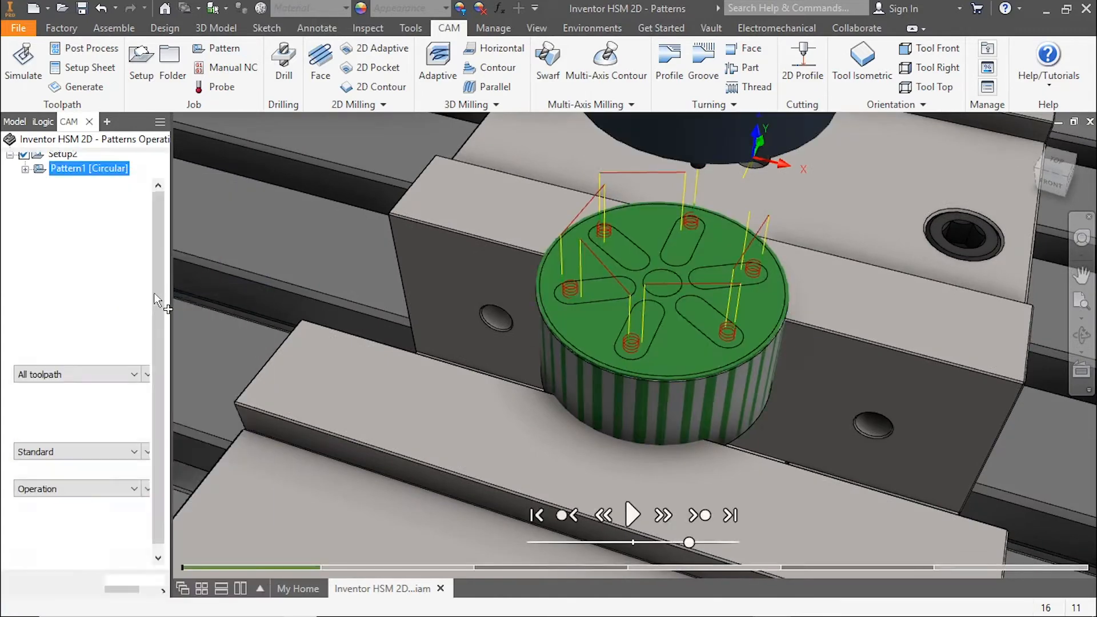
Play the Pattern1 machining simulation, adjusting speed and skipping ahead
{"action": "left_click", "coordinate": [630, 515]}
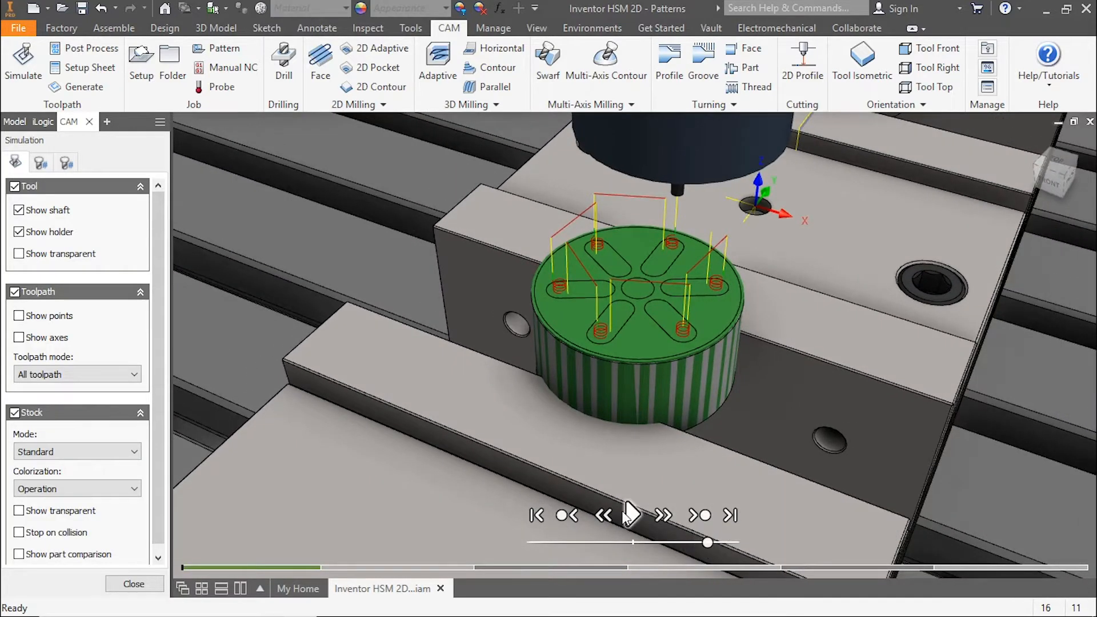
{"action": "left_click", "coordinate": [631, 515]}
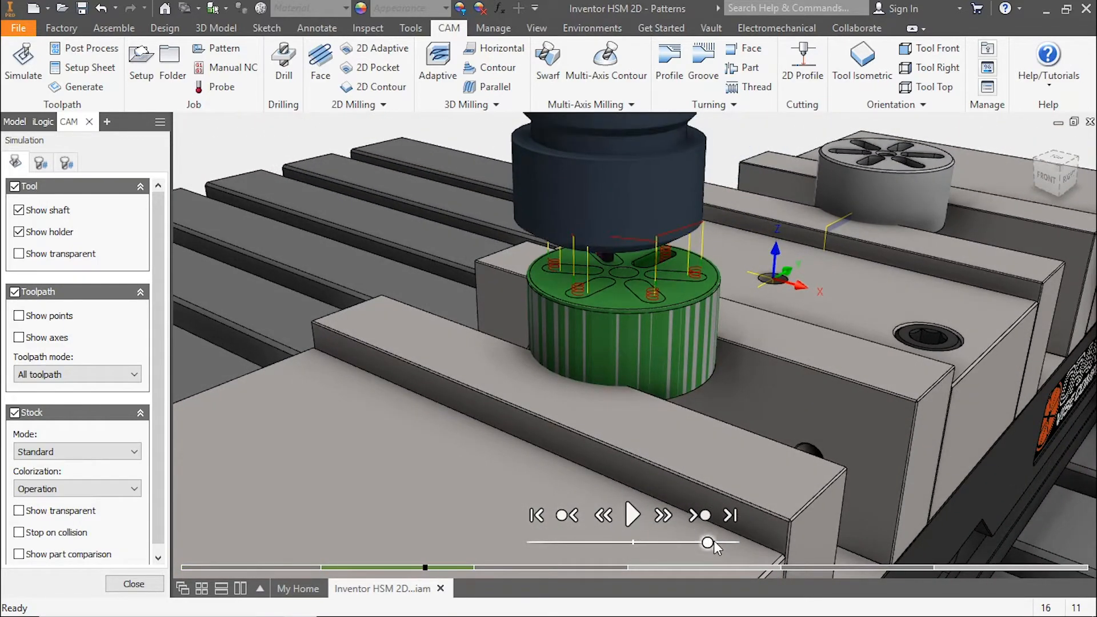
{"action": "left_click", "coordinate": [630, 515]}
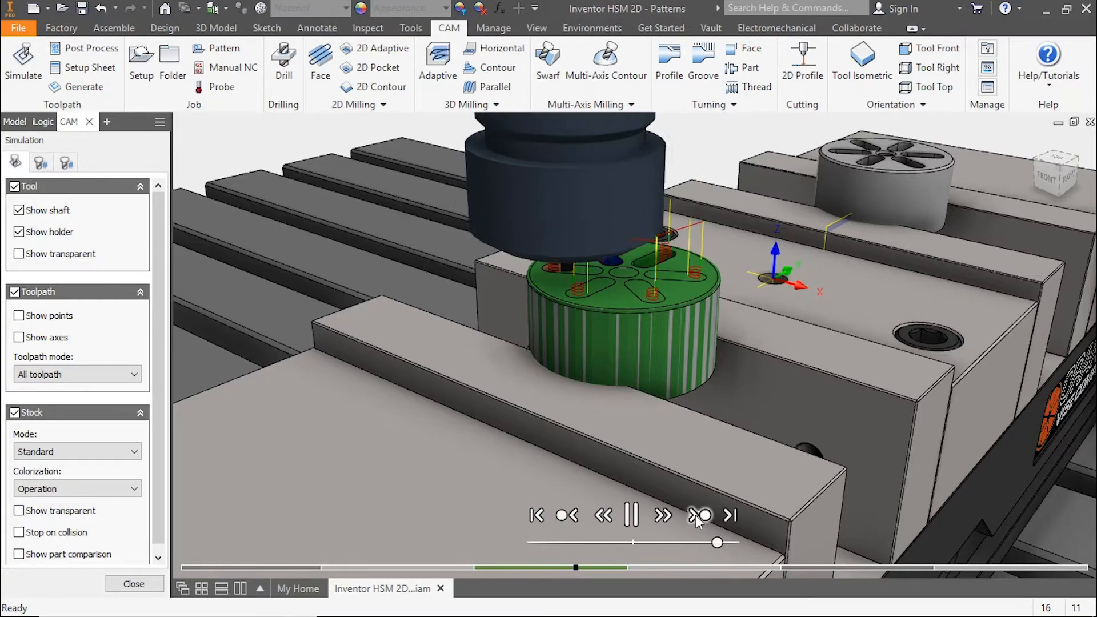
{"action": "left_click", "coordinate": [631, 515]}
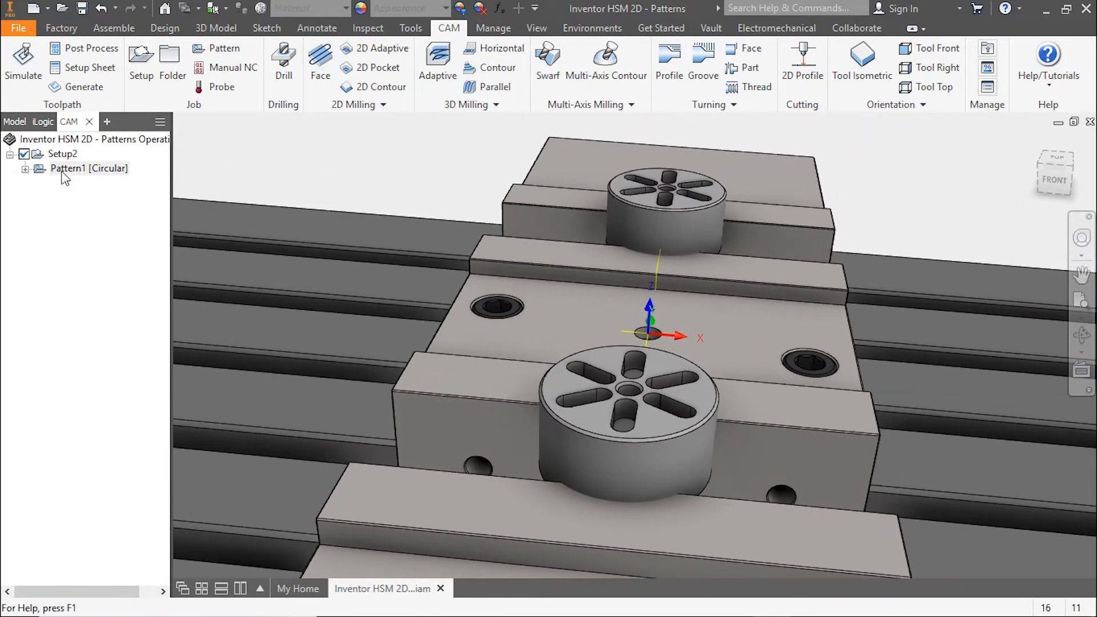
Nest the circular pattern inside a new pattern of type Component pattern
{"action": "right_click", "coordinate": [89, 168]}
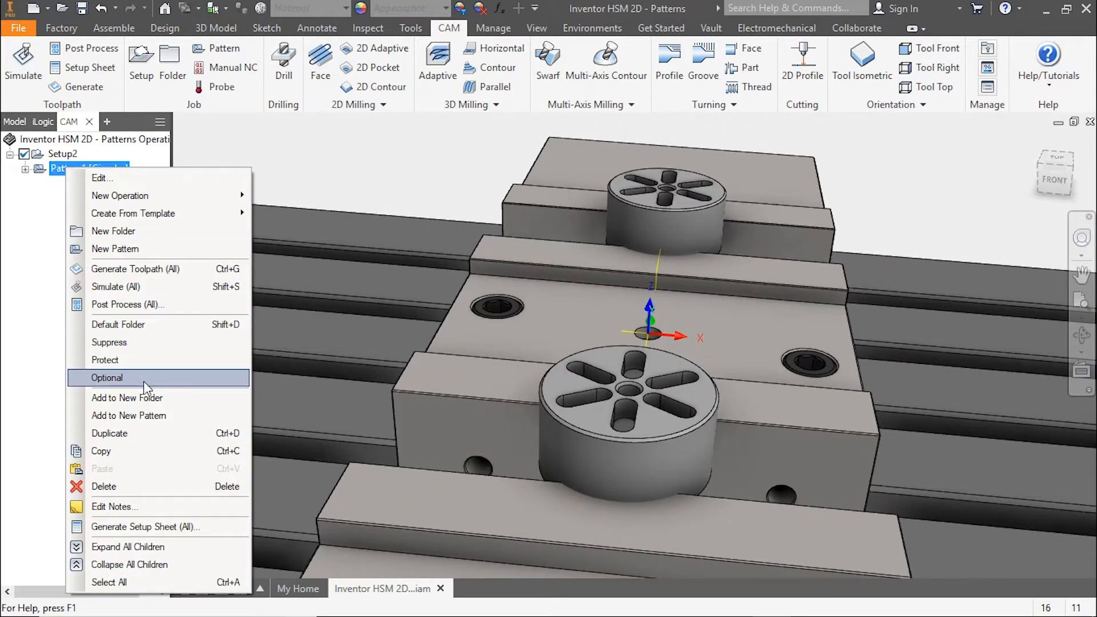
{"action": "left_click", "coordinate": [101, 178]}
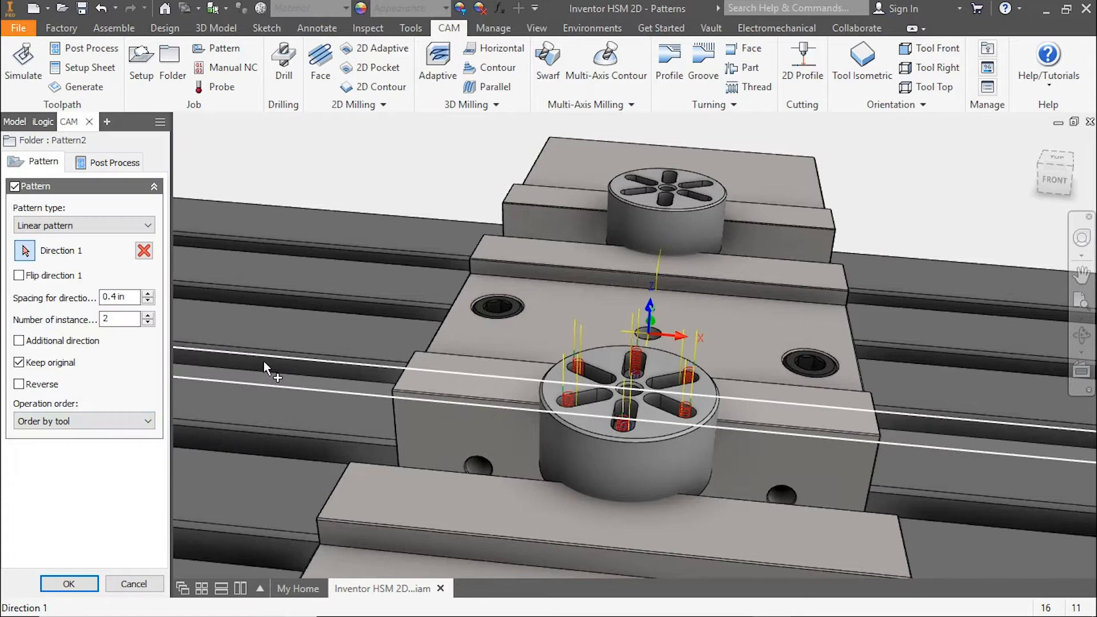
{"action": "left_click", "coordinate": [84, 225]}
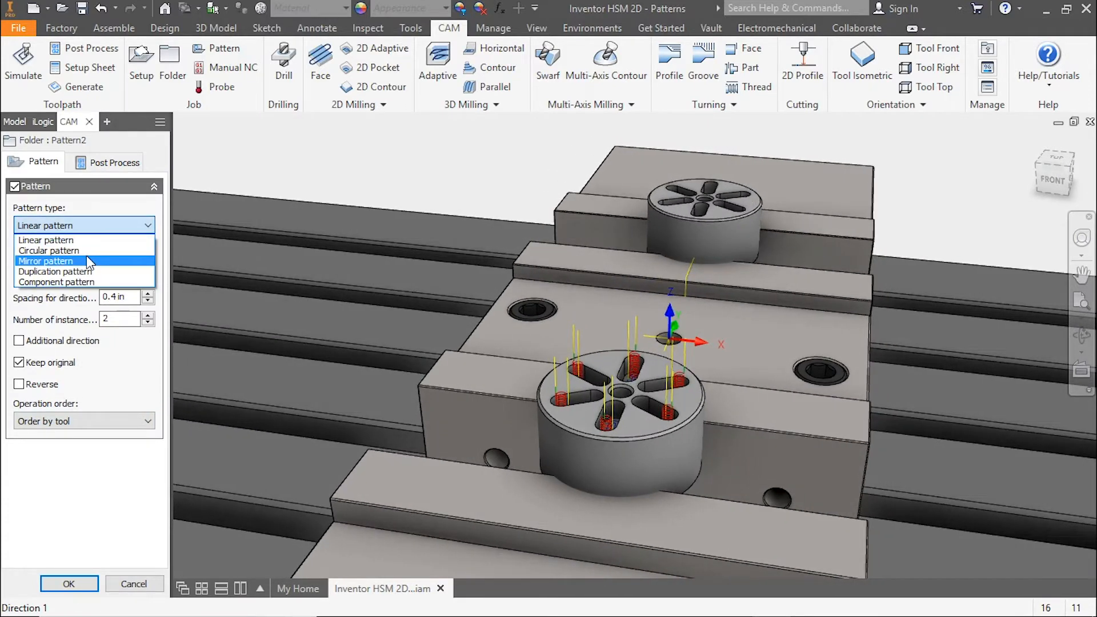
{"action": "left_click", "coordinate": [56, 282]}
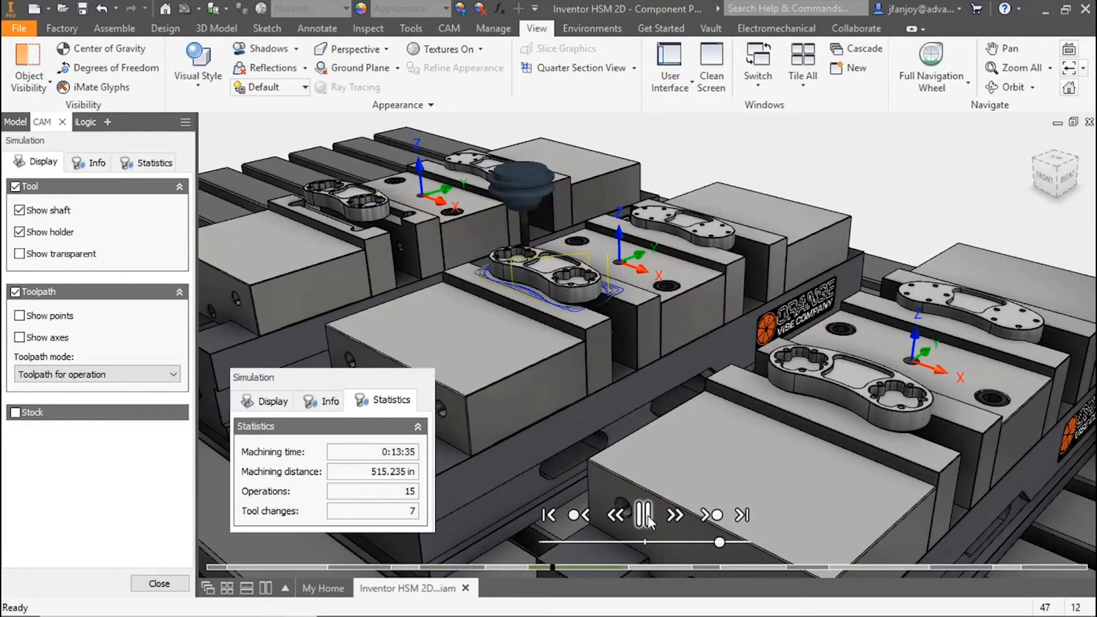
Play and pause through the fifteen-operation simulation on the multi-vise fixture parts
{"action": "left_click", "coordinate": [674, 515]}
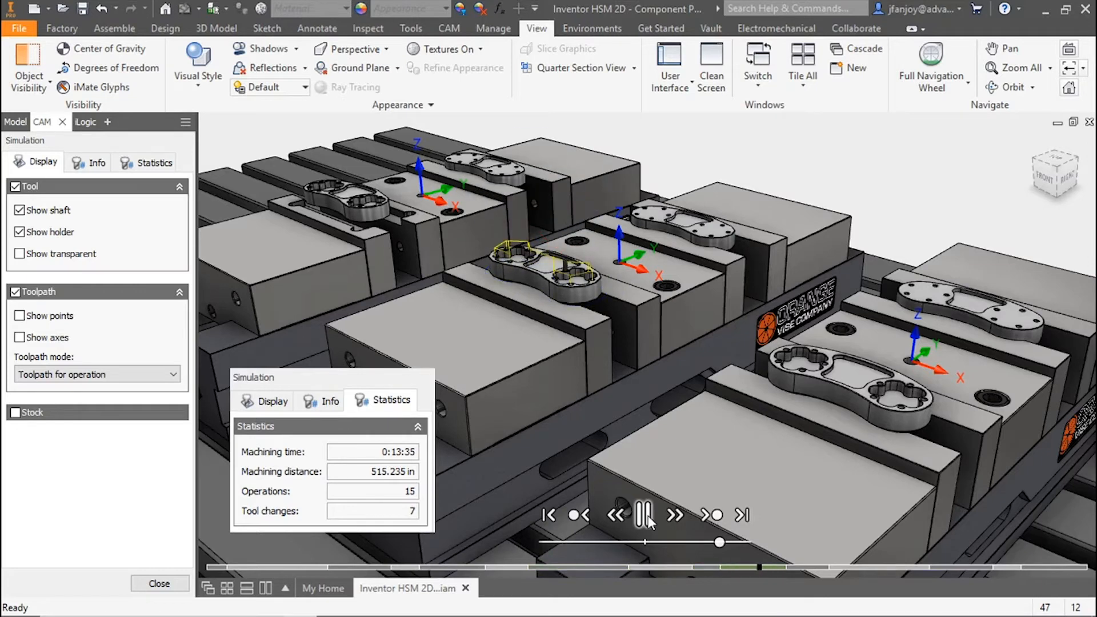
{"action": "left_click", "coordinate": [674, 515]}
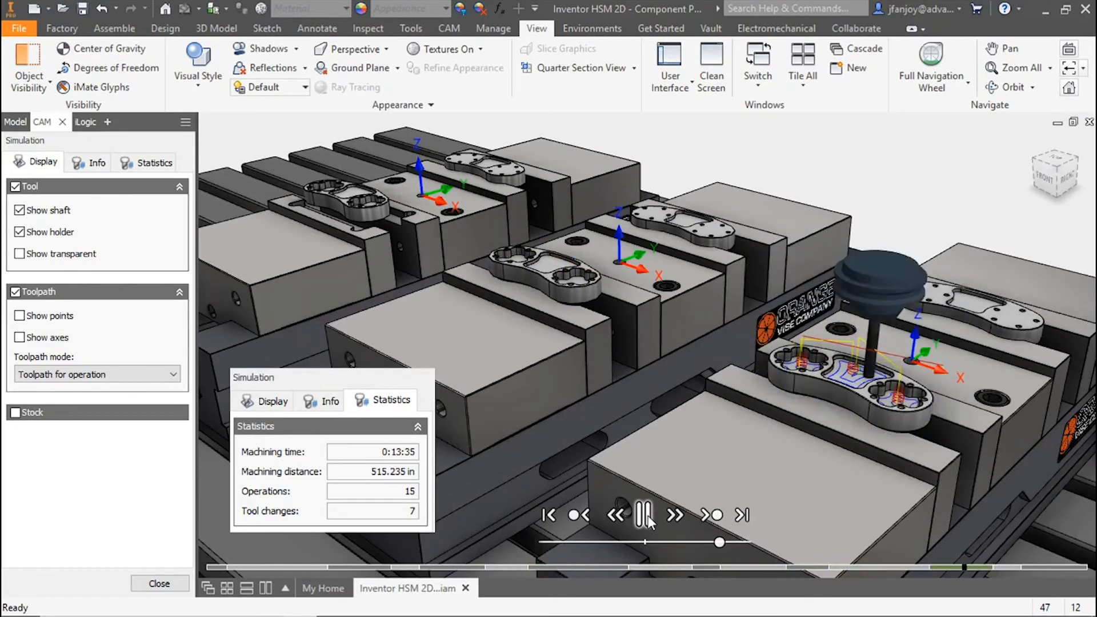
{"action": "left_click", "coordinate": [645, 515]}
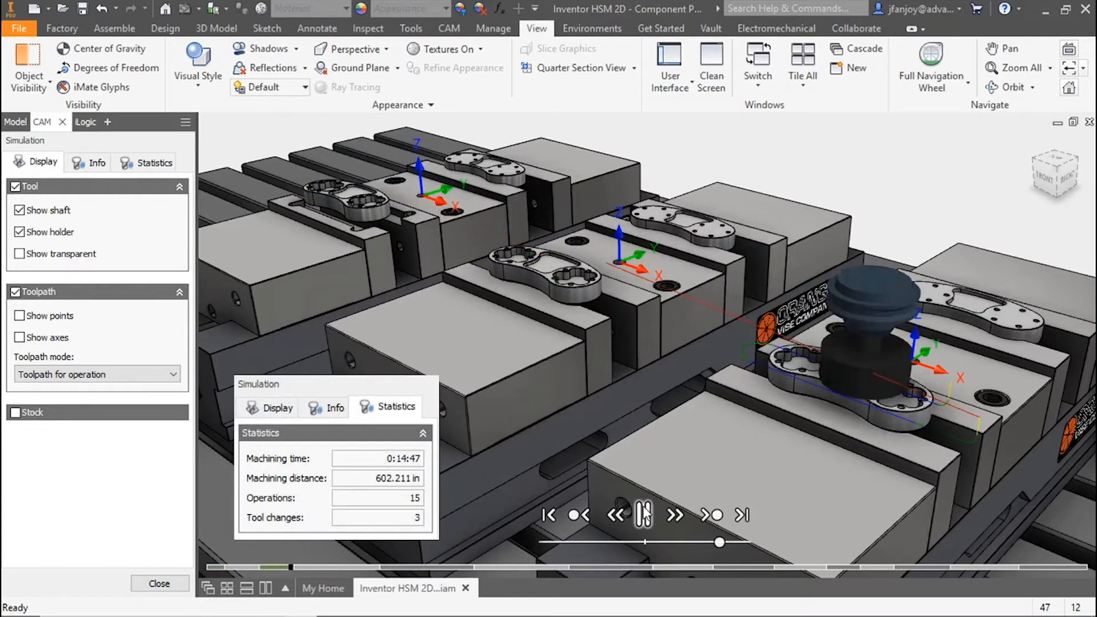
{"action": "left_click", "coordinate": [642, 515]}
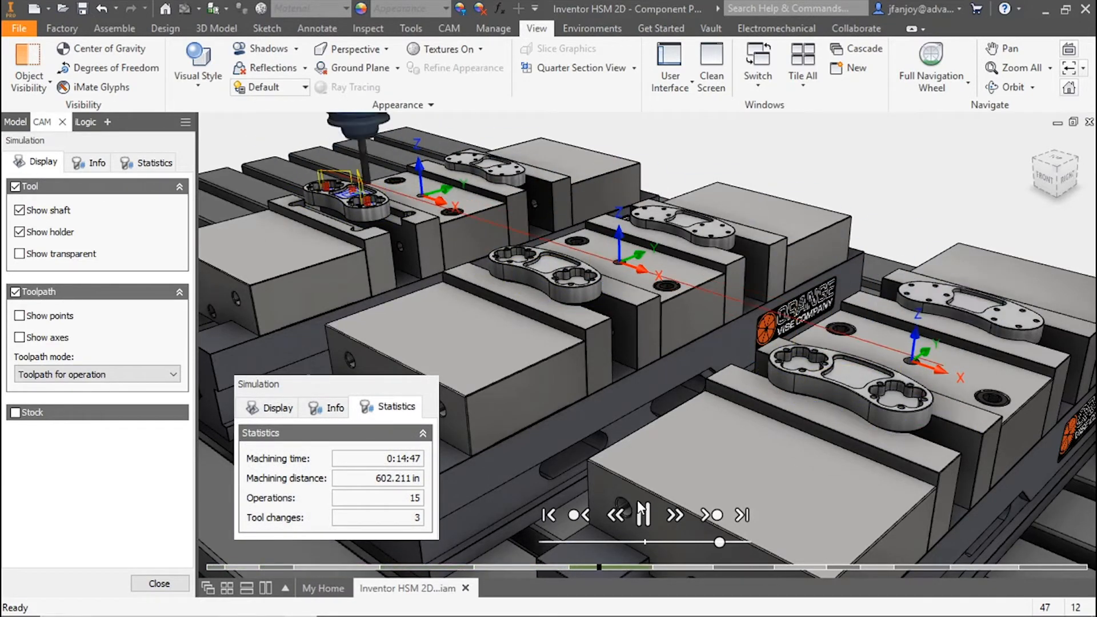
{"action": "left_click", "coordinate": [641, 515]}
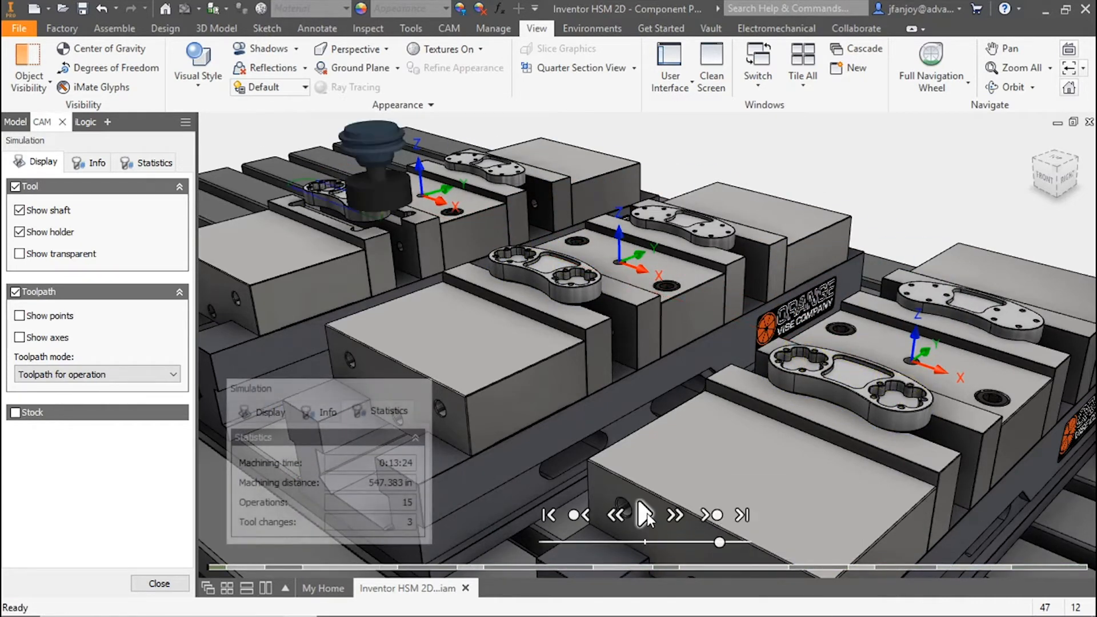
{"action": "left_click", "coordinate": [643, 515]}
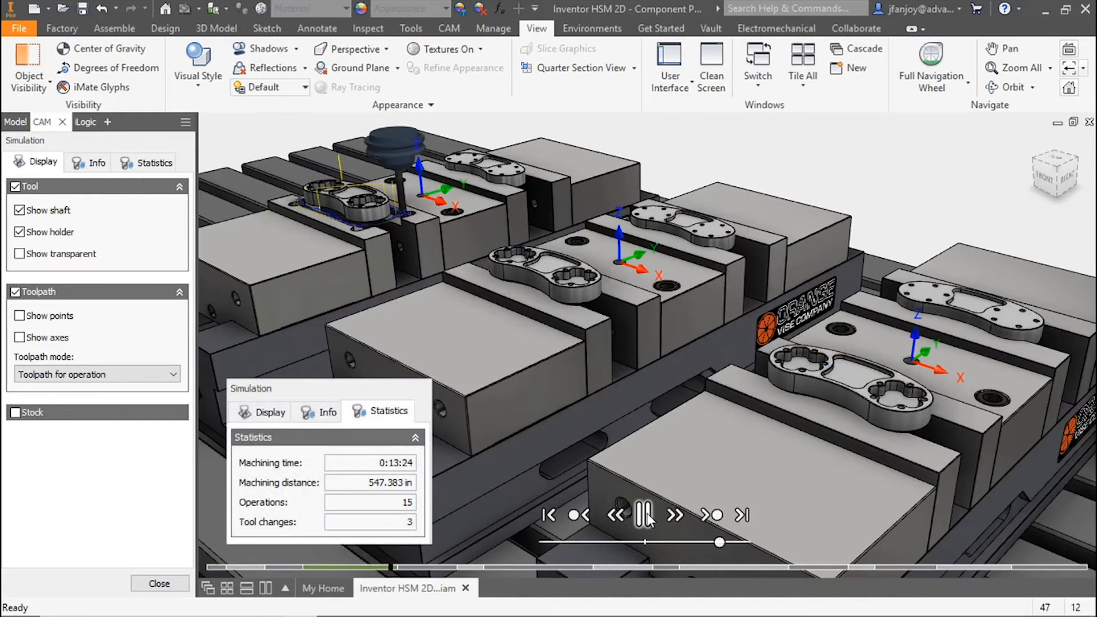
{"action": "left_click", "coordinate": [674, 515]}
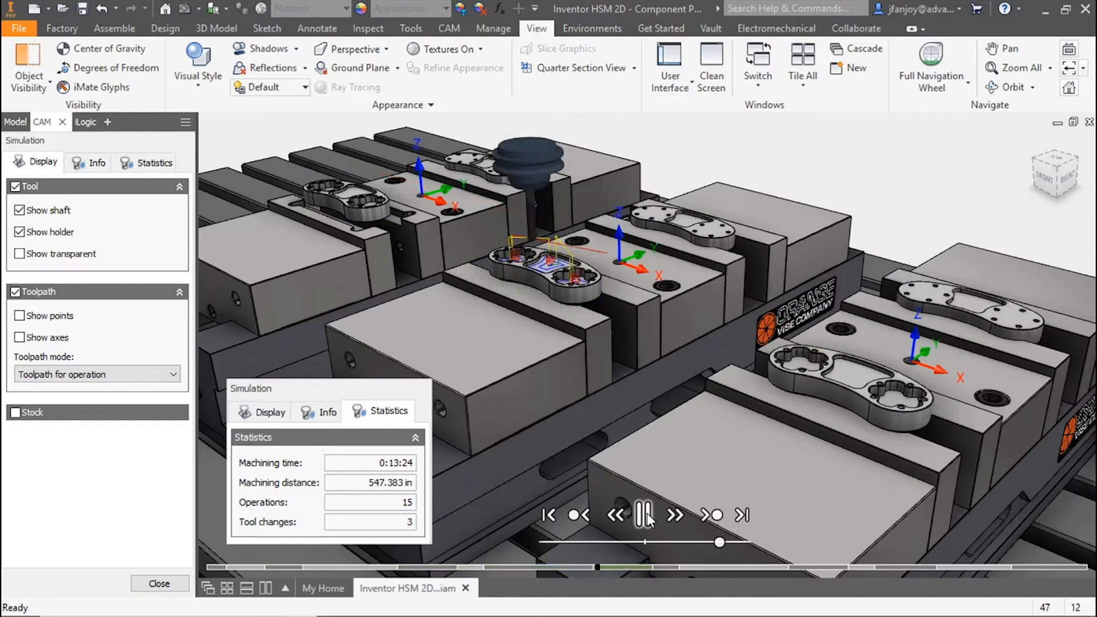
{"action": "left_click", "coordinate": [675, 516]}
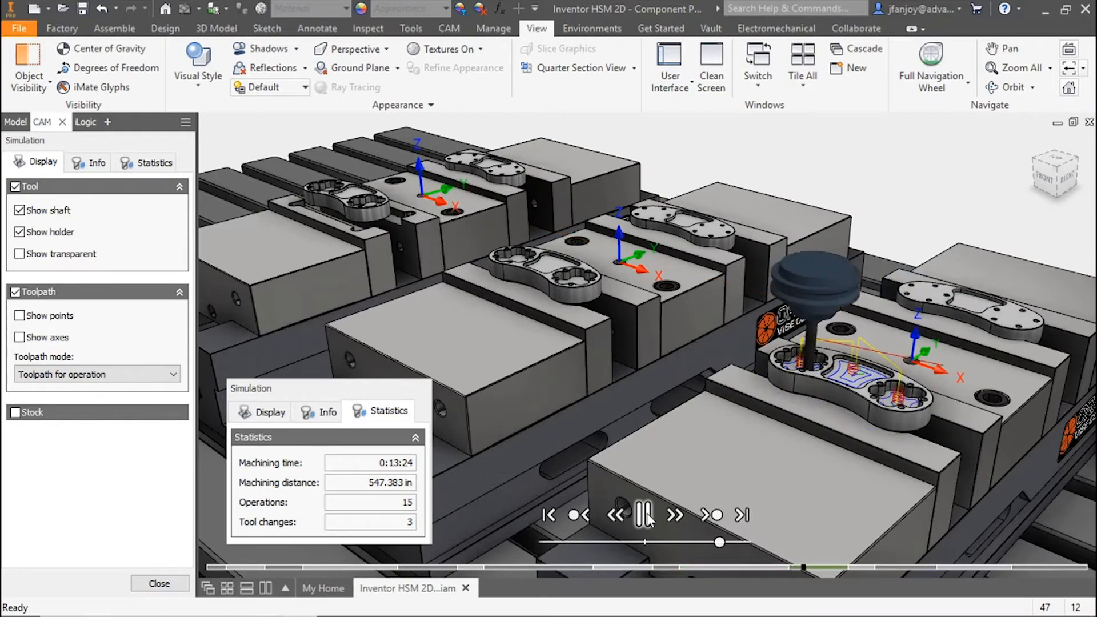
{"action": "left_click", "coordinate": [642, 515]}
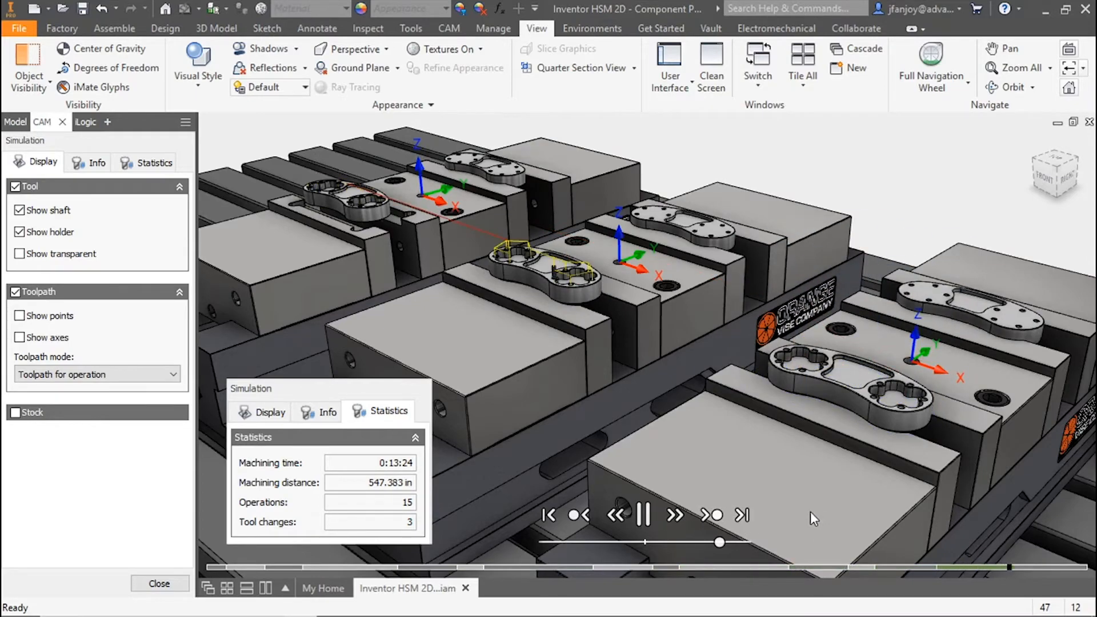
{"action": "left_click", "coordinate": [642, 516]}
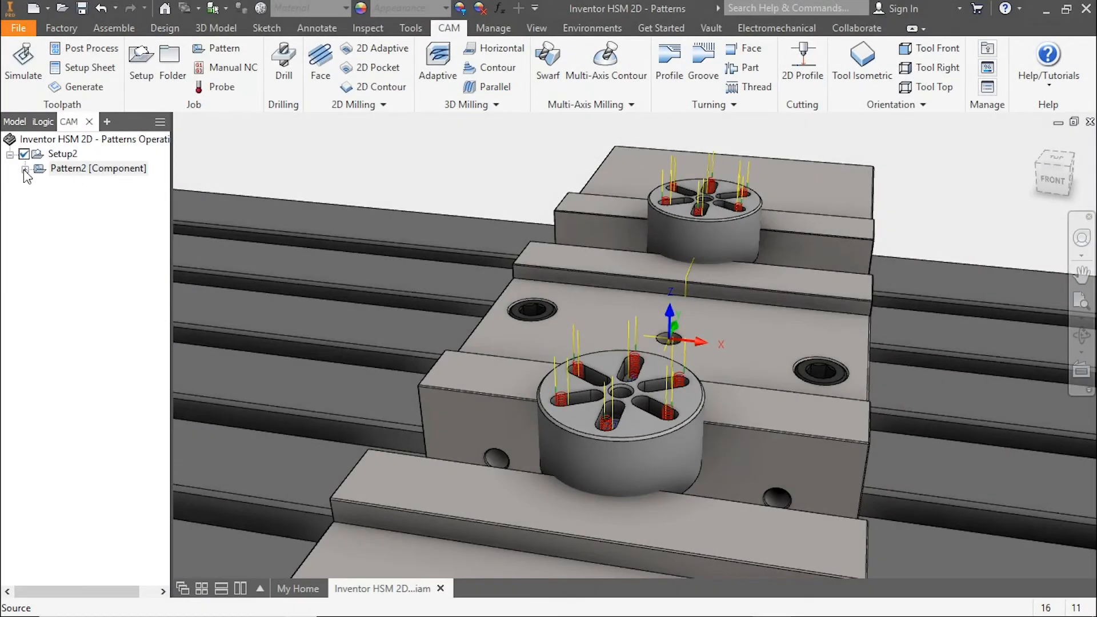
Simulate all Setup2 operations and play the machining of both round parts
{"action": "right_click", "coordinate": [61, 153]}
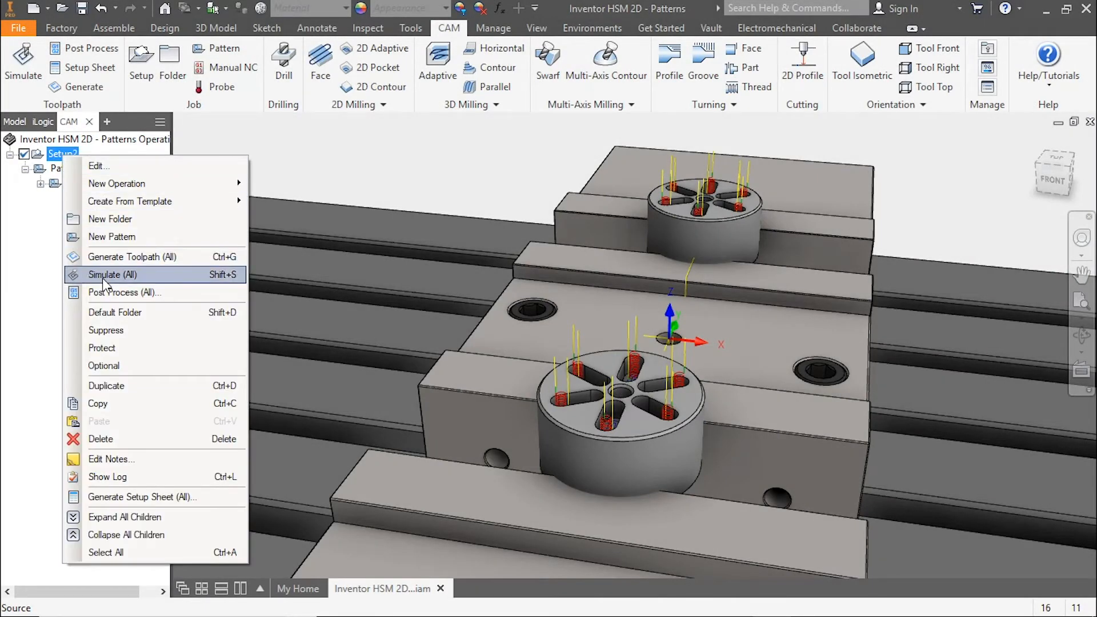
{"action": "left_click", "coordinate": [112, 274]}
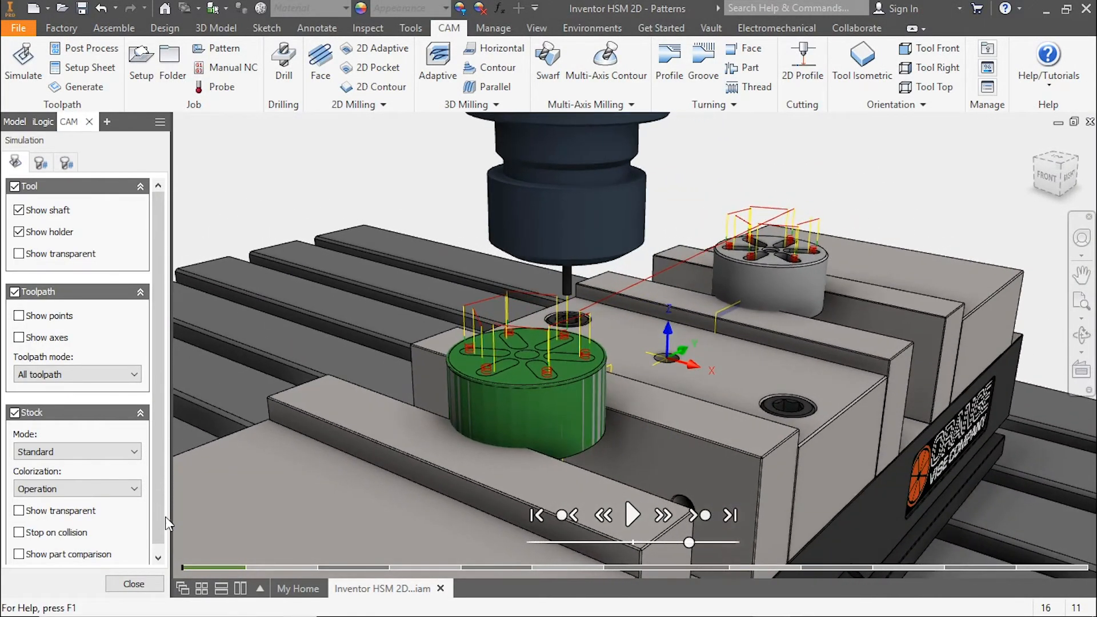
{"action": "left_click", "coordinate": [729, 515]}
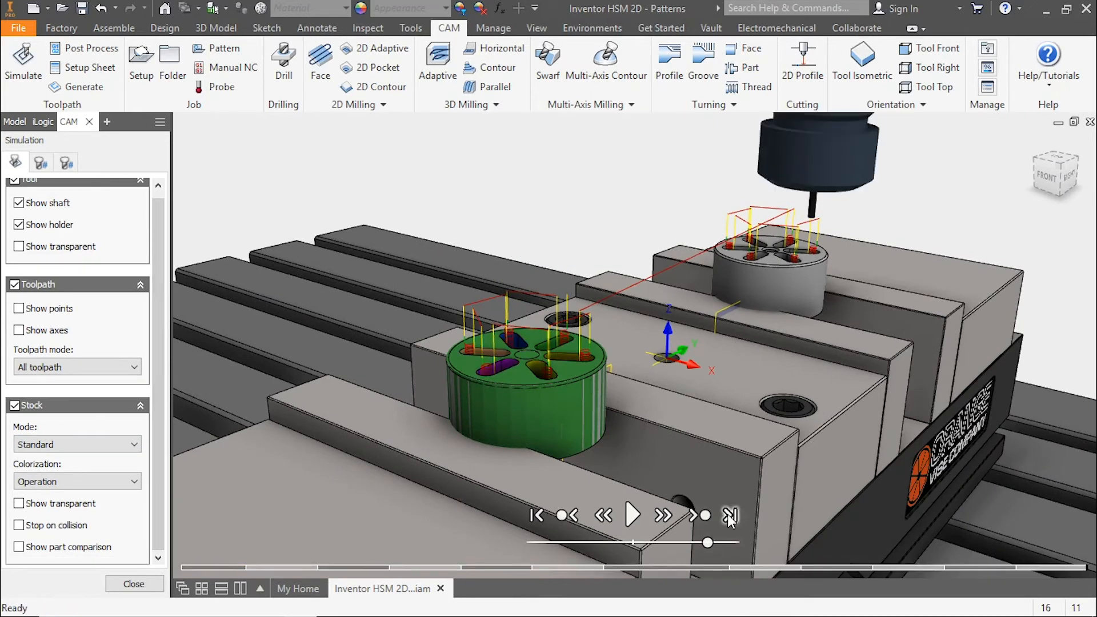
{"action": "left_click", "coordinate": [630, 515]}
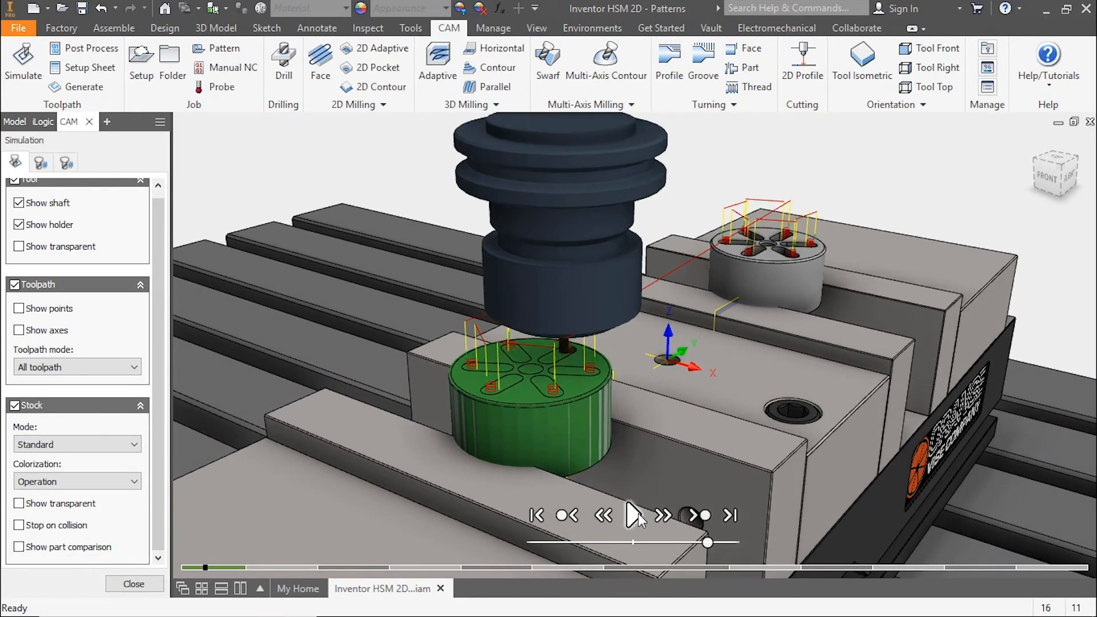
{"action": "left_click", "coordinate": [633, 515]}
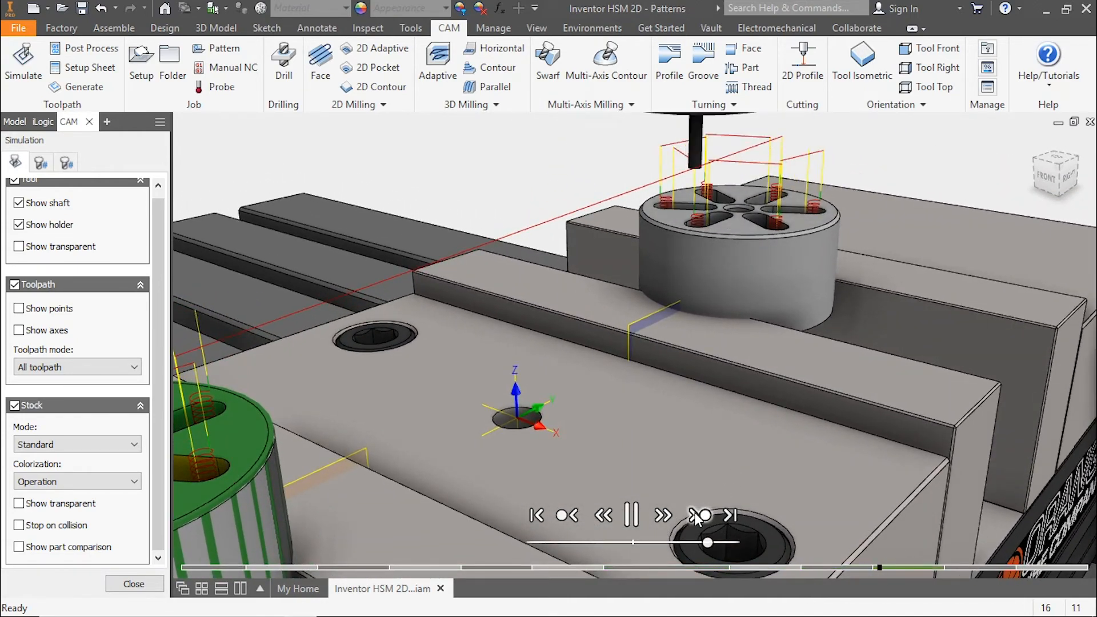
{"action": "left_click", "coordinate": [662, 515]}
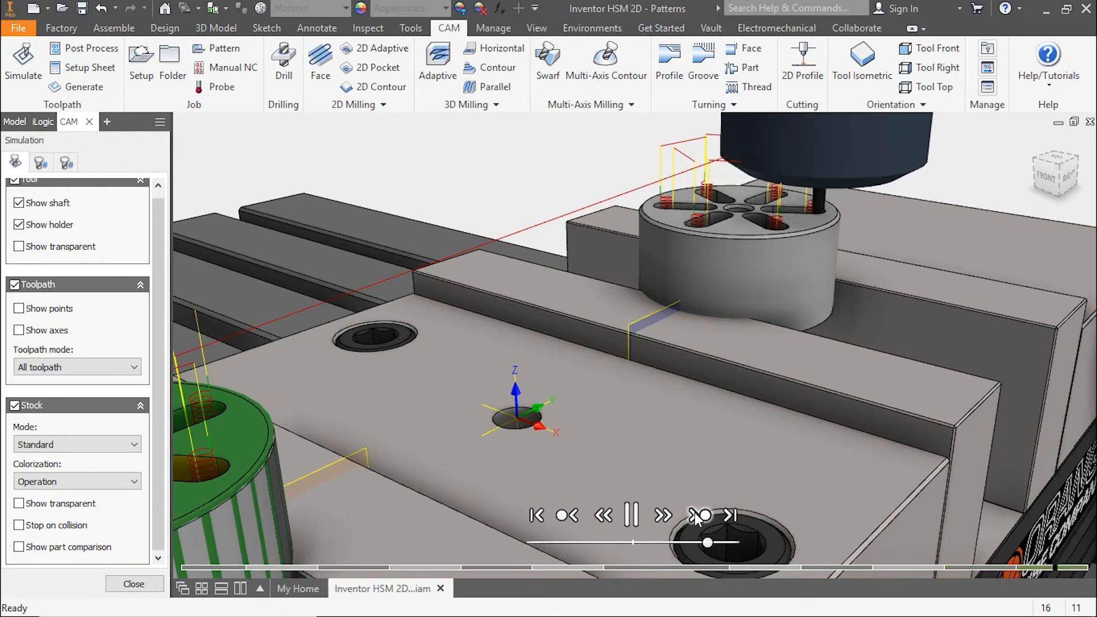